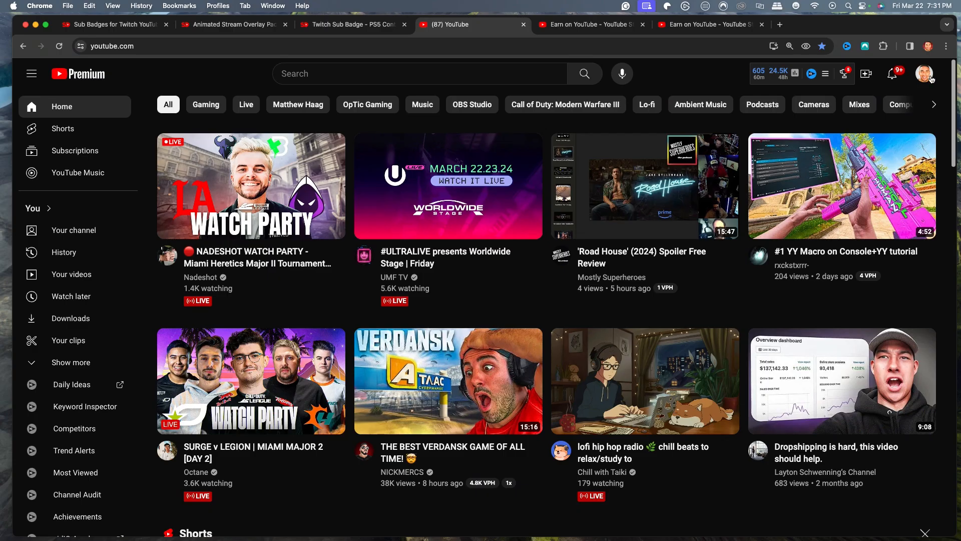
Go from the account menu to YouTube Studio's Earn > Memberships page and start customizing default perks
click(927, 73)
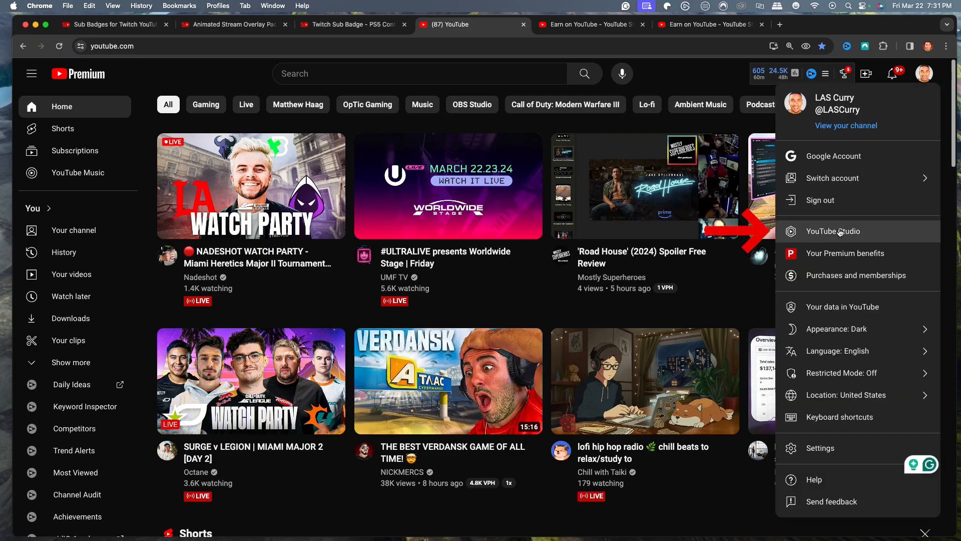
click(832, 231)
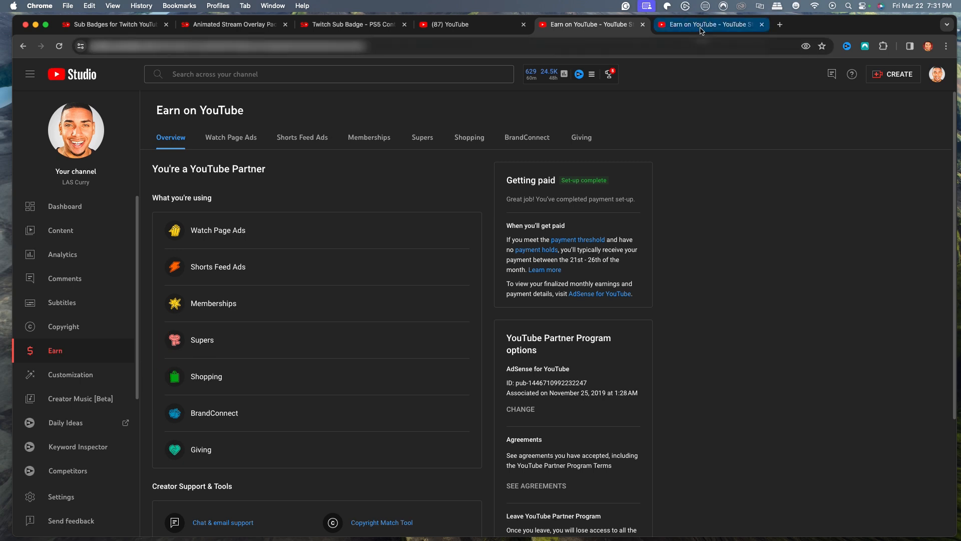
click(369, 137)
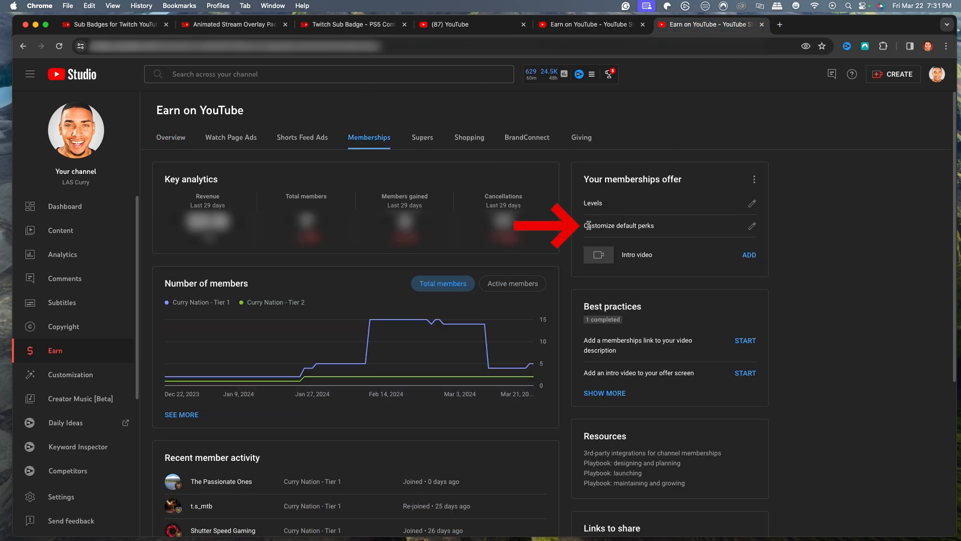
click(751, 226)
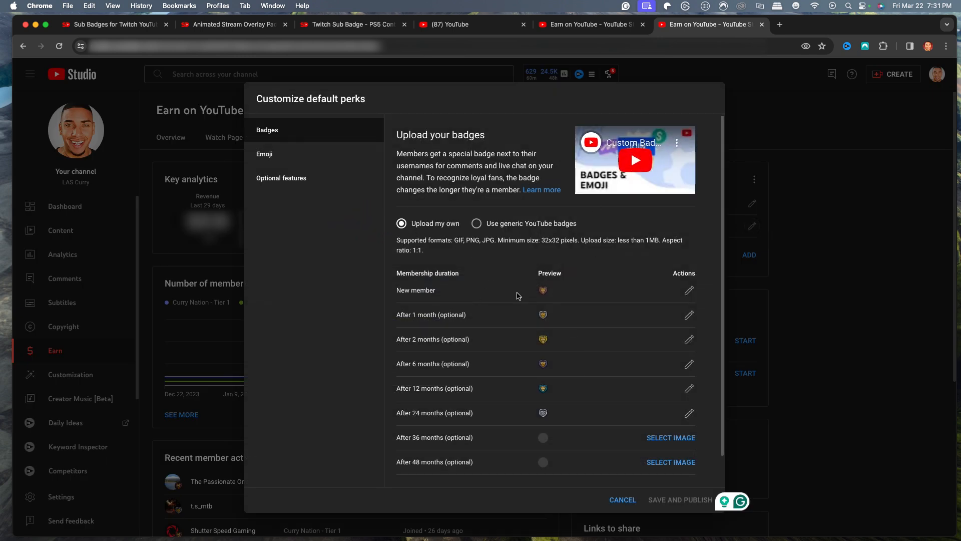
mouse_move(410, 355)
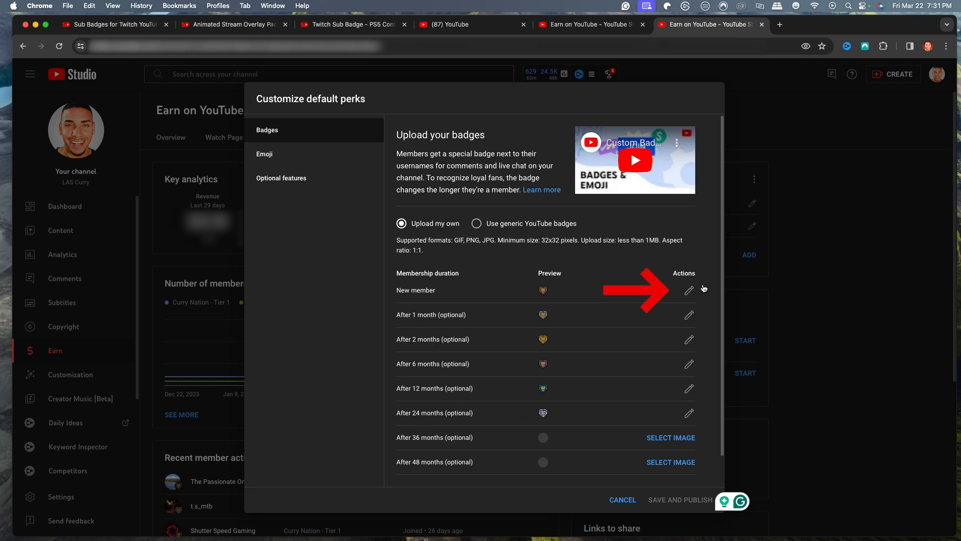
mouse_move(689, 290)
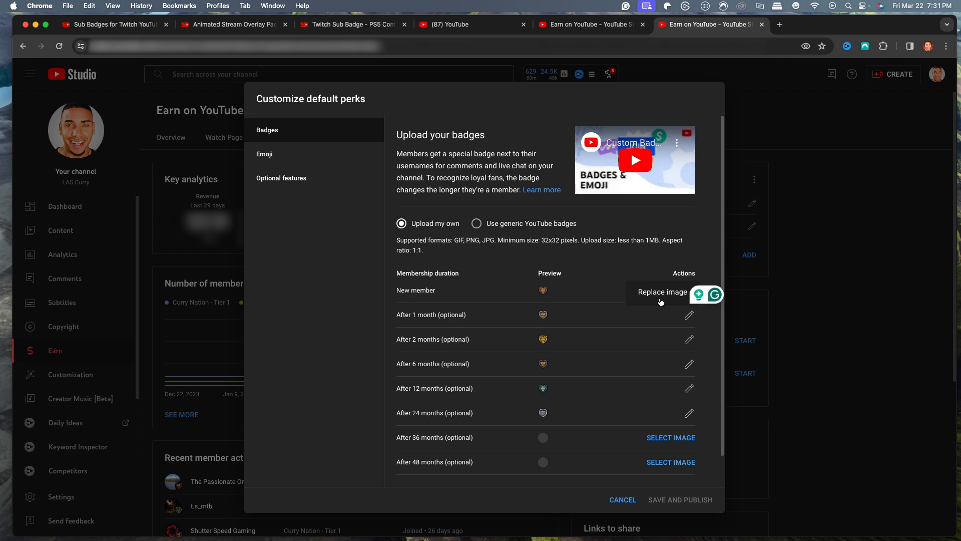
Start replacing the new member badge image, then cancel the file picker without choosing a file
click(661, 292)
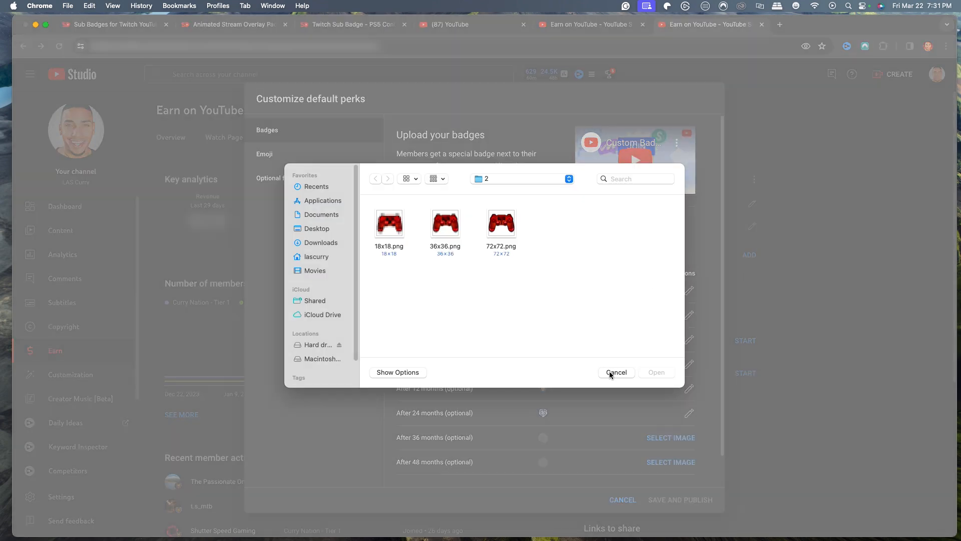
click(616, 372)
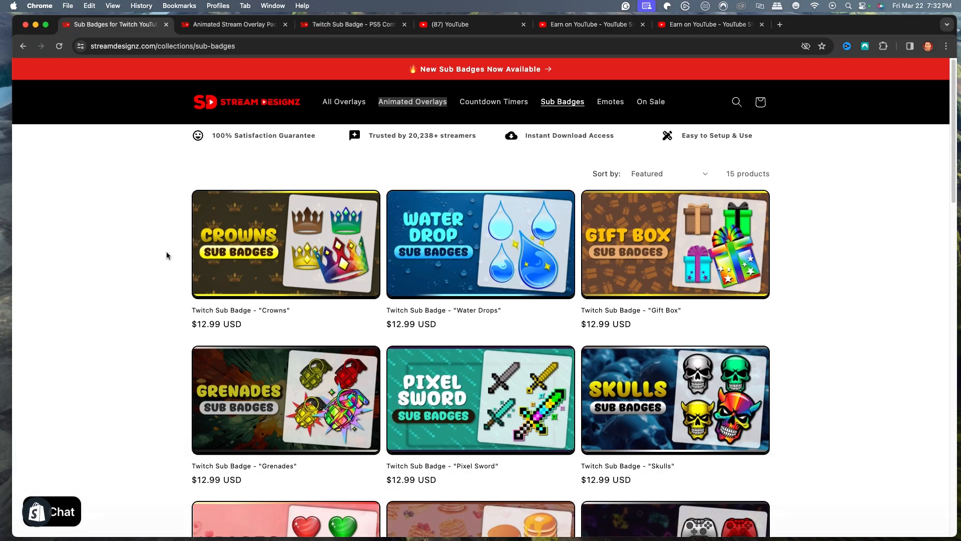
Browse the Stream Designz sub badges collection to the PS5 Controller badge pack, then return to YouTube Studio
scroll(down, 3)
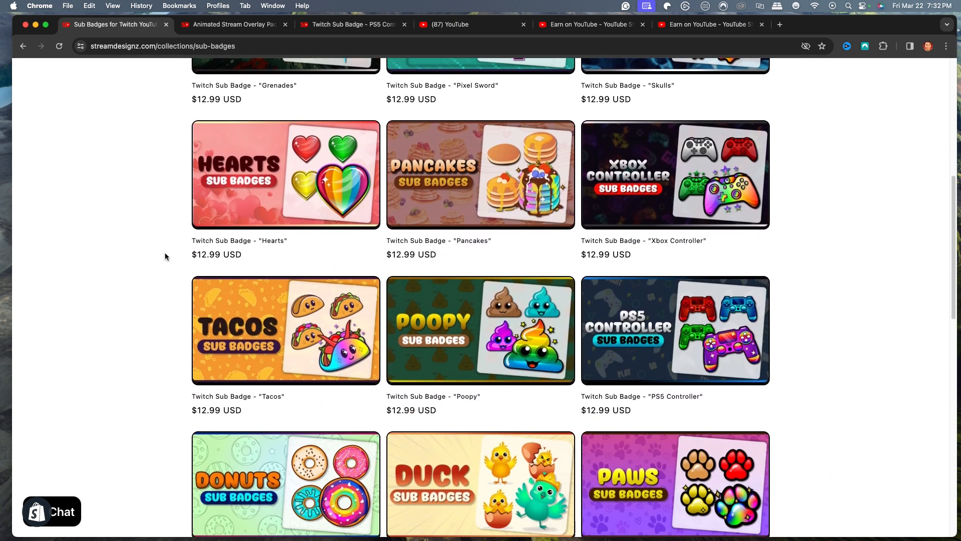
click(233, 24)
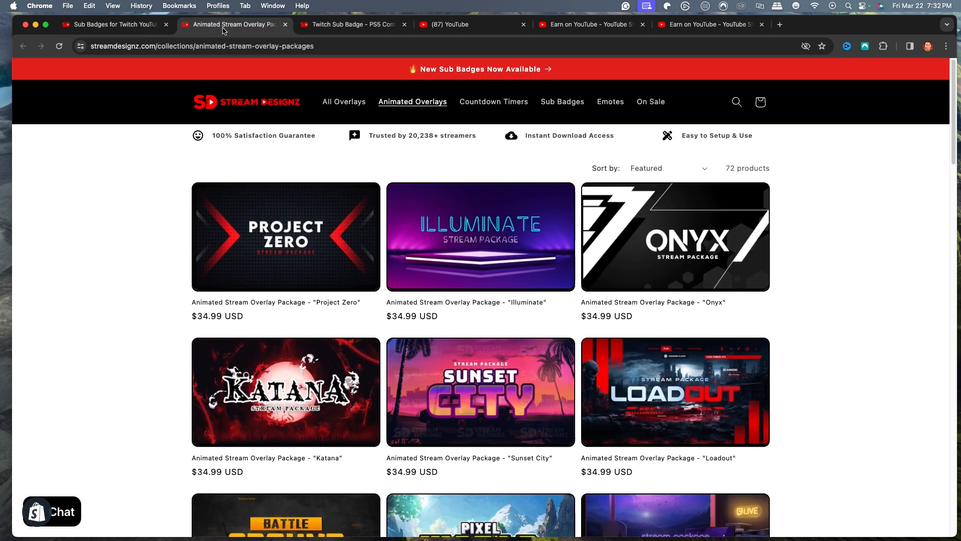
scroll(down, 3)
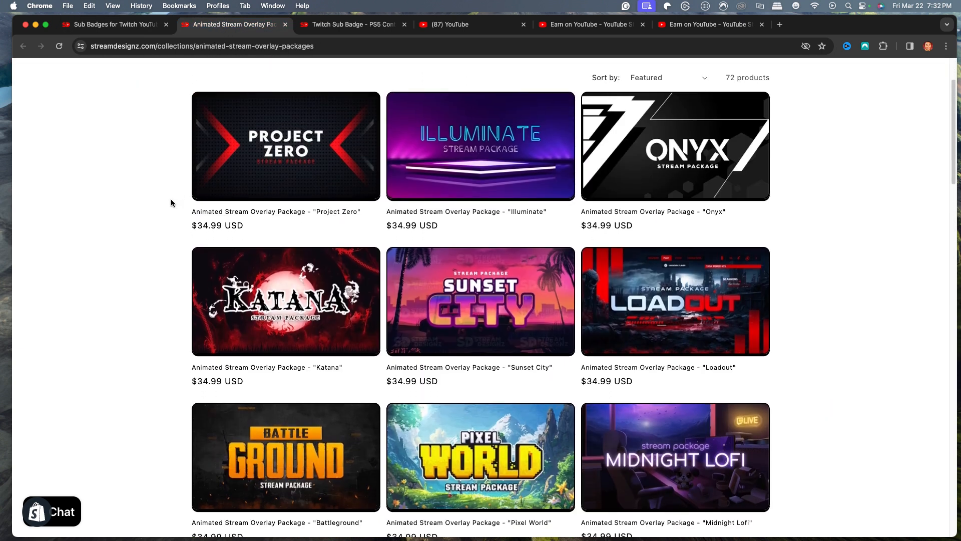
click(113, 24)
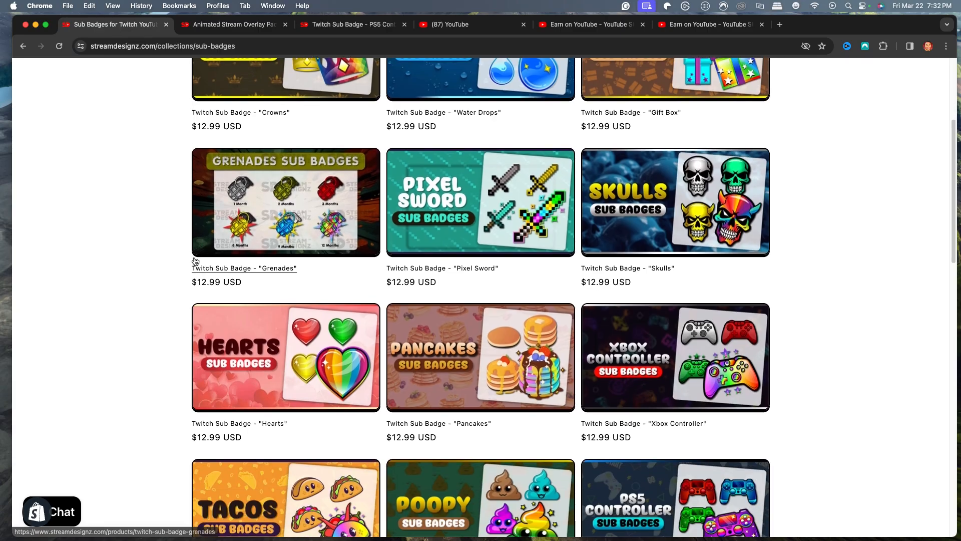
scroll(down, 3)
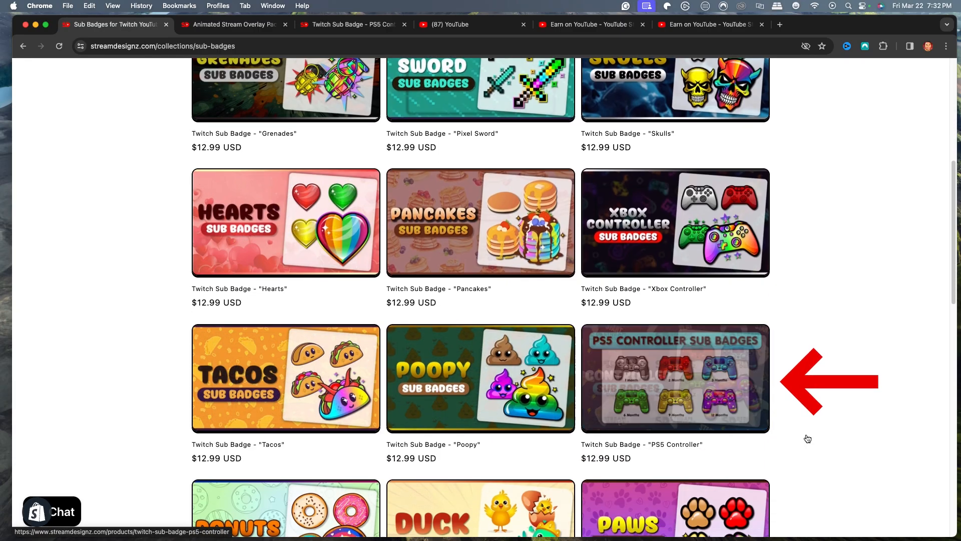
click(674, 378)
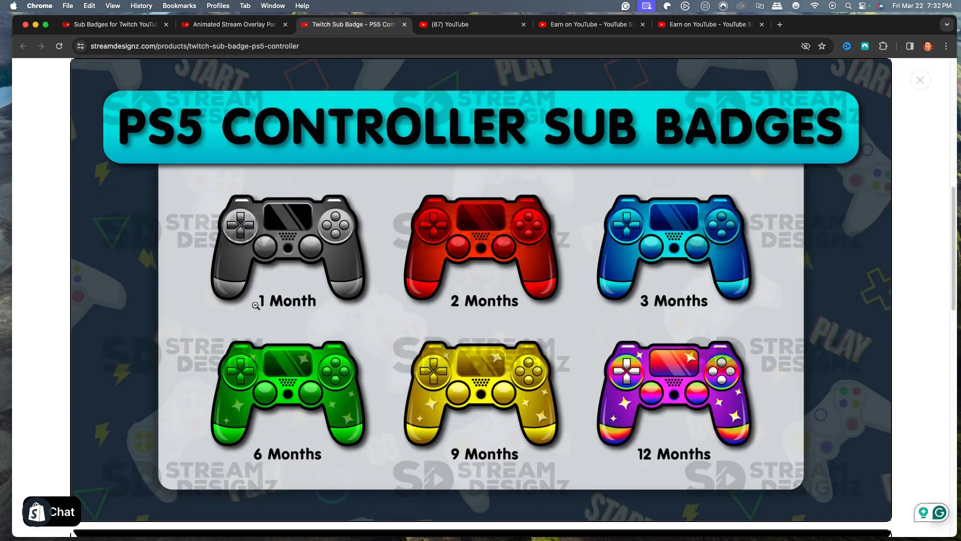
mouse_move(396, 318)
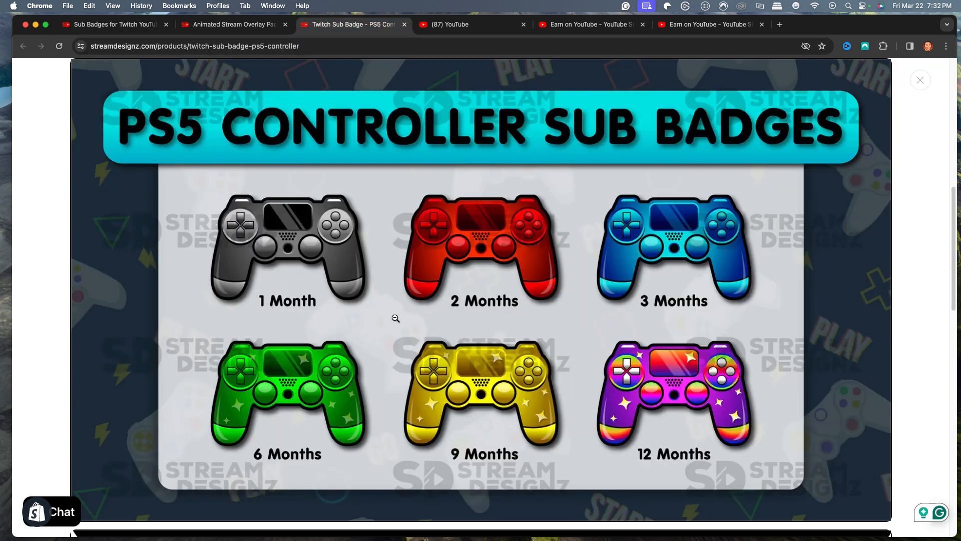
mouse_move(773, 408)
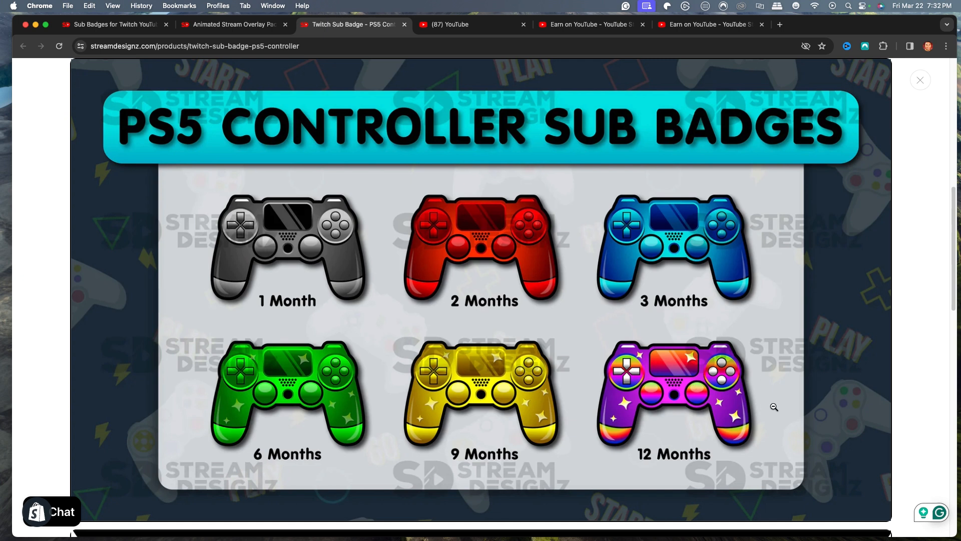
click(919, 80)
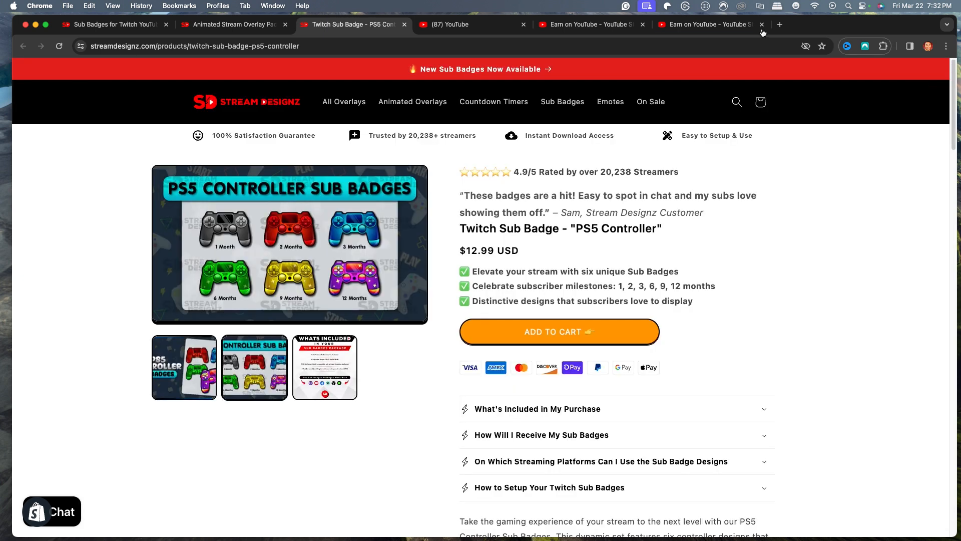
click(704, 24)
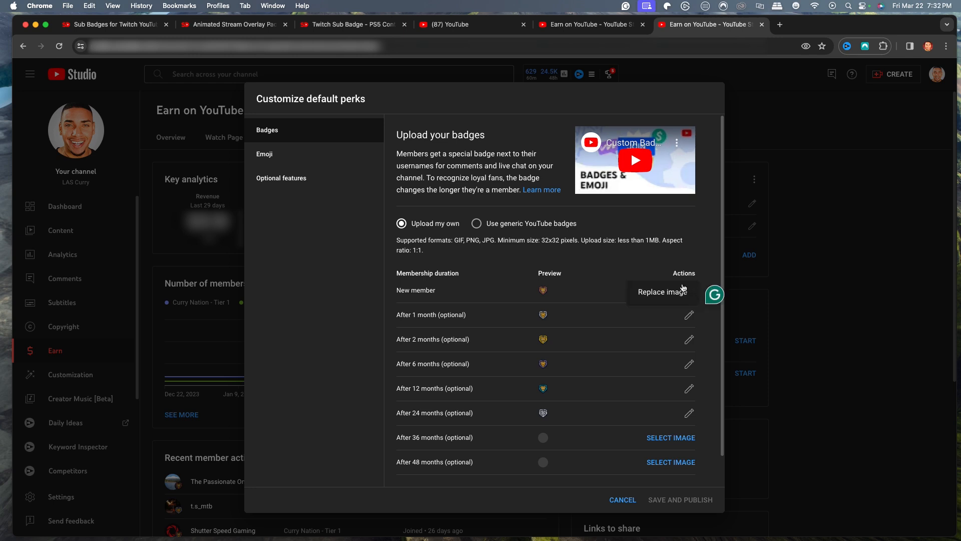
Replace the new member badge with the black controller PNG from Desktop > 6 Pack Sub Badges > 1
click(662, 292)
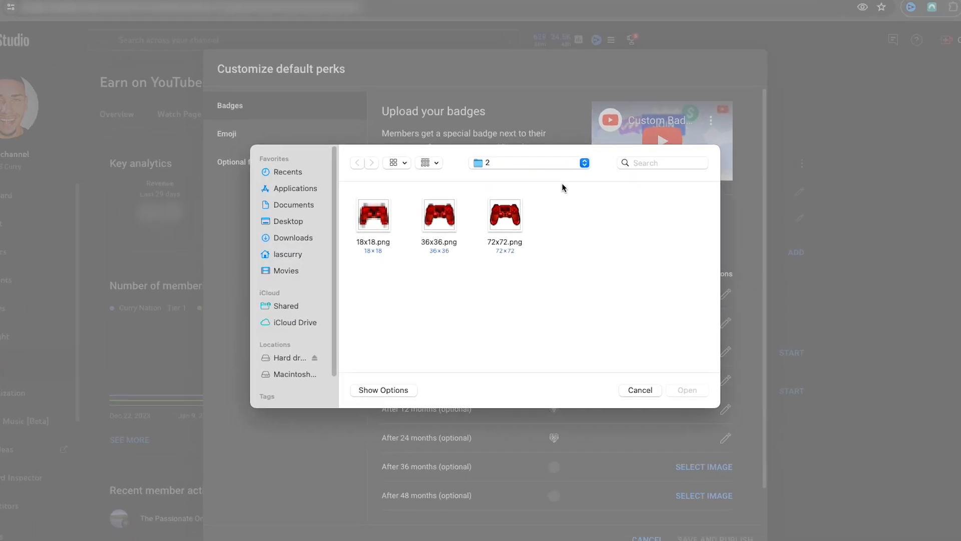
click(268, 217)
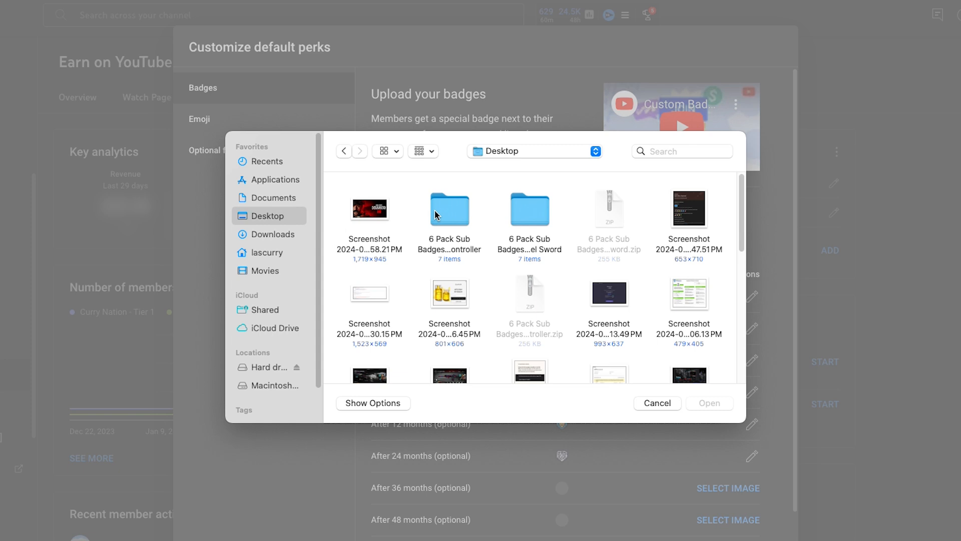
mouse_move(622, 218)
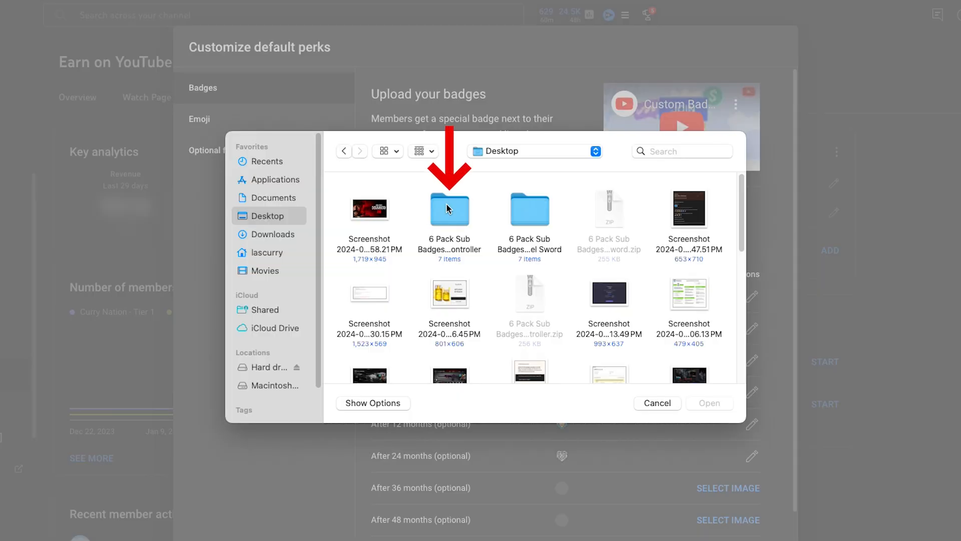
mouse_move(525, 185)
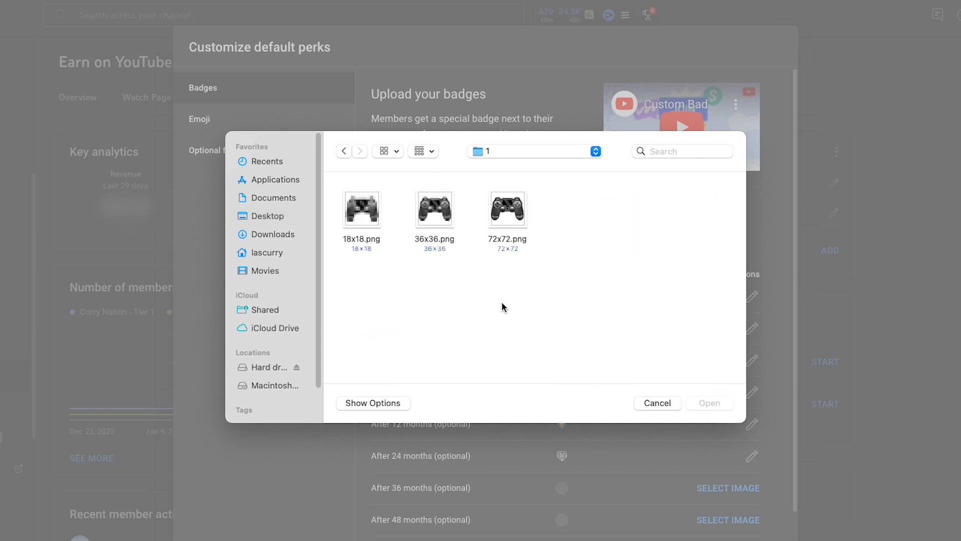
click(506, 209)
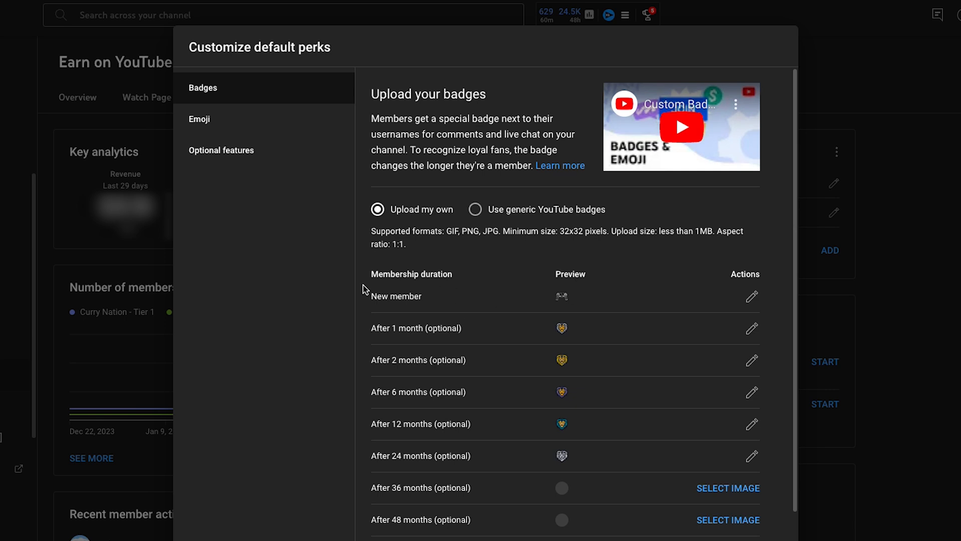
Replace the After 1 month badge with the red controller PNG from folder 2
click(752, 329)
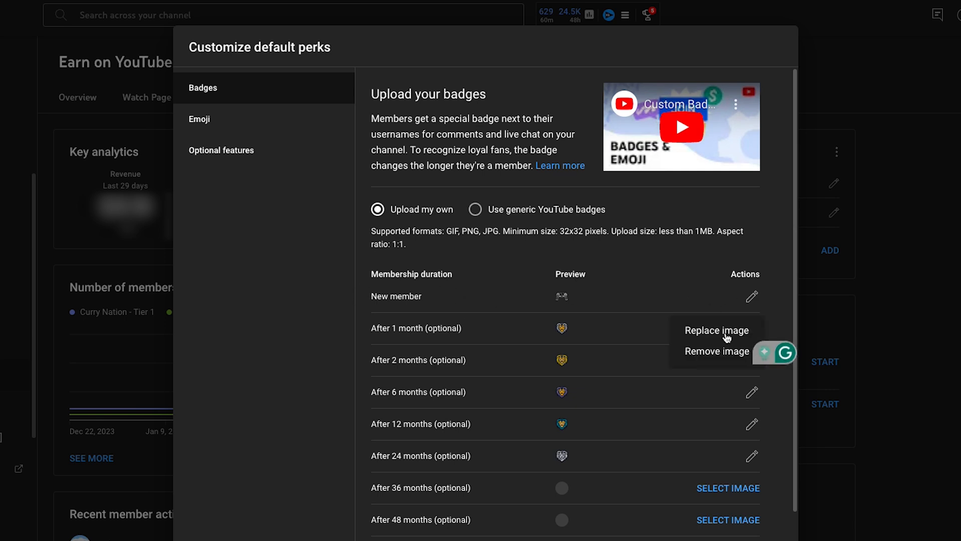
click(716, 330)
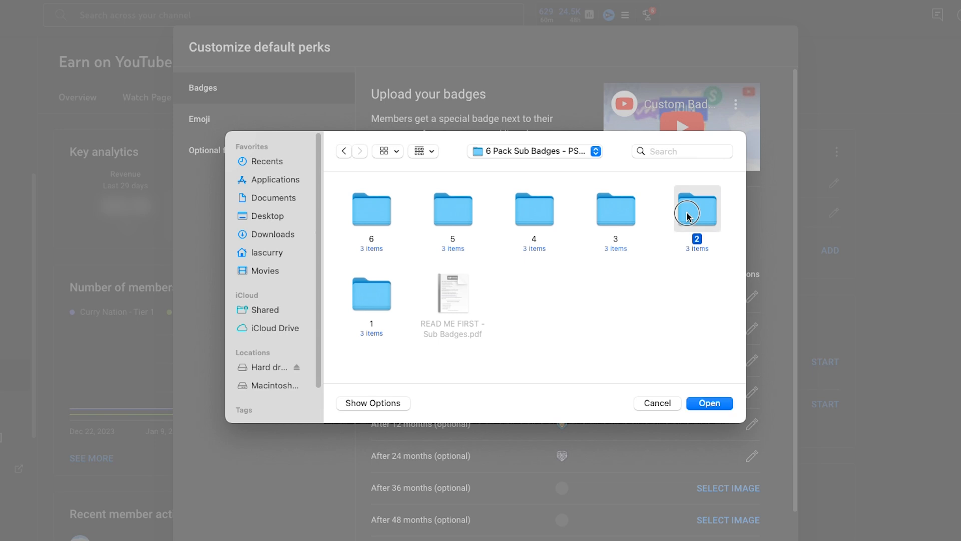
double_click(697, 208)
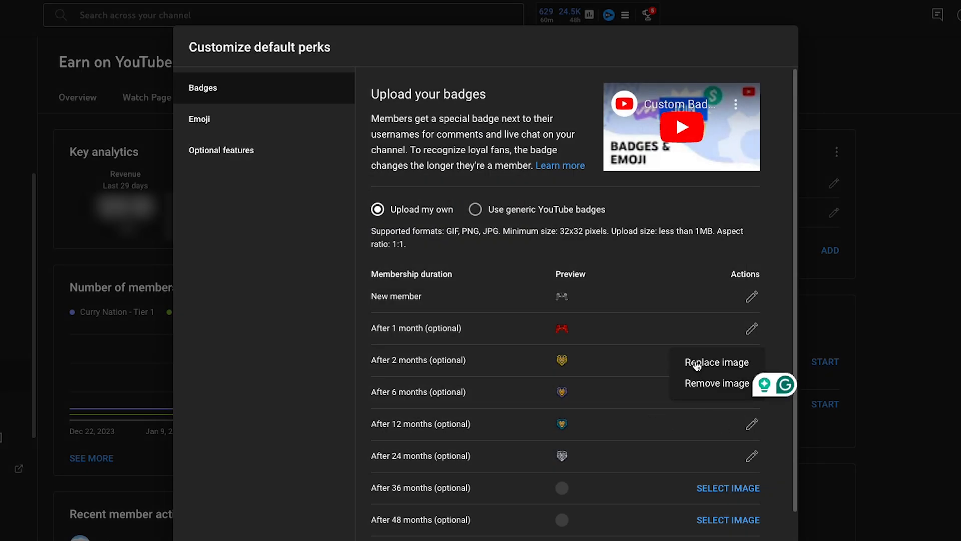
Replace the After 2 months badge with the blue controller PNG from folder 3
click(715, 362)
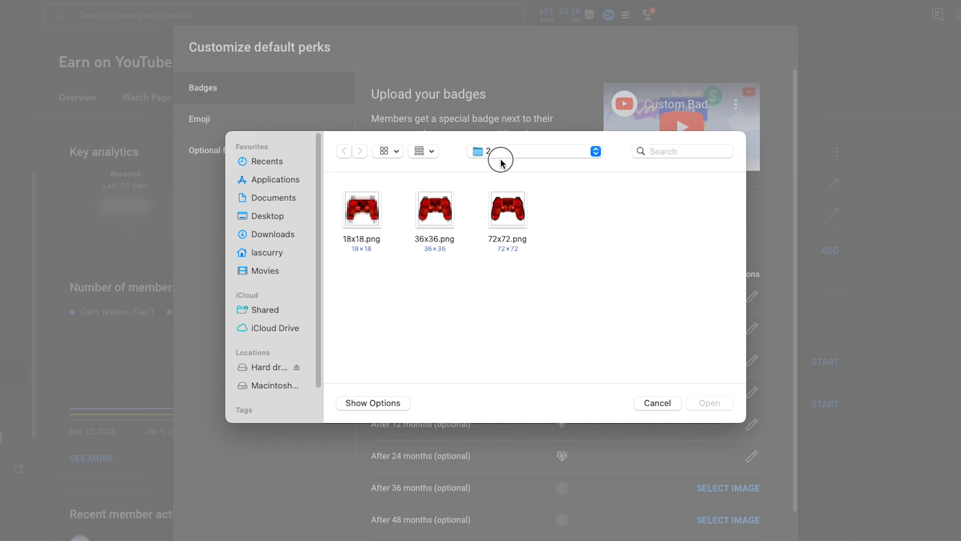
click(266, 216)
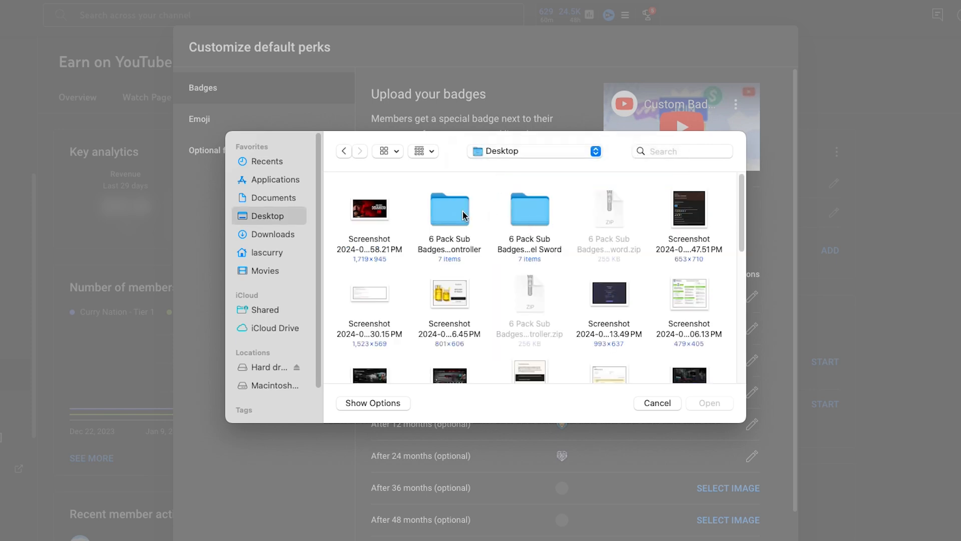
double_click(449, 209)
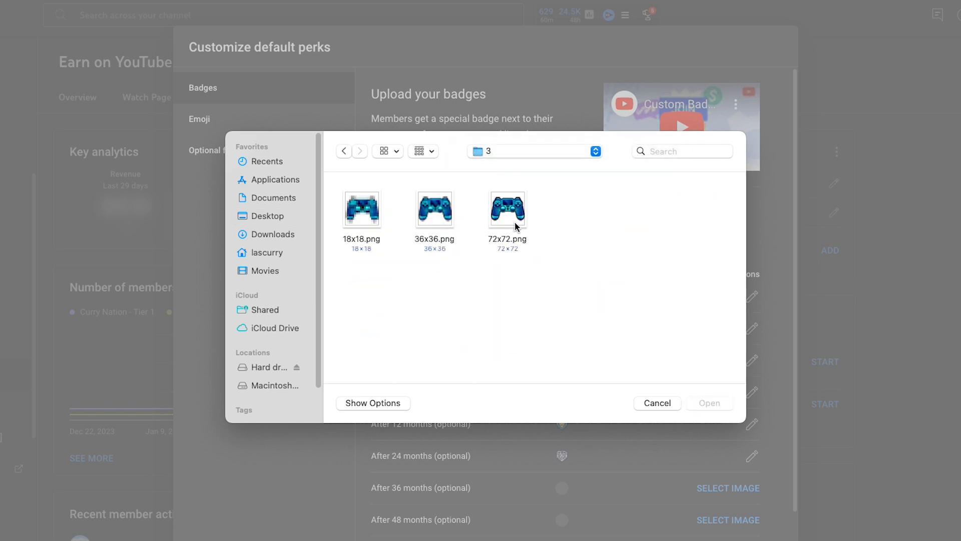
click(656, 403)
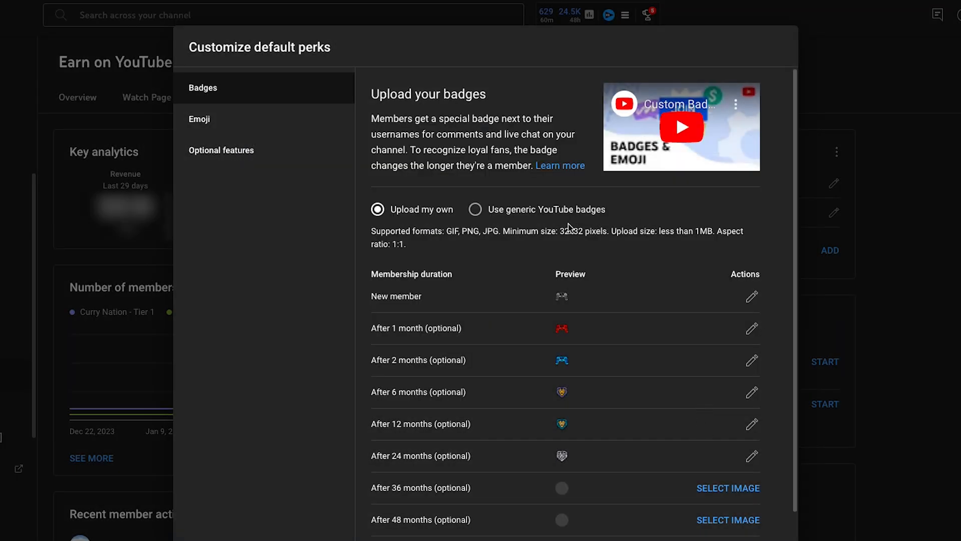
mouse_move(572, 314)
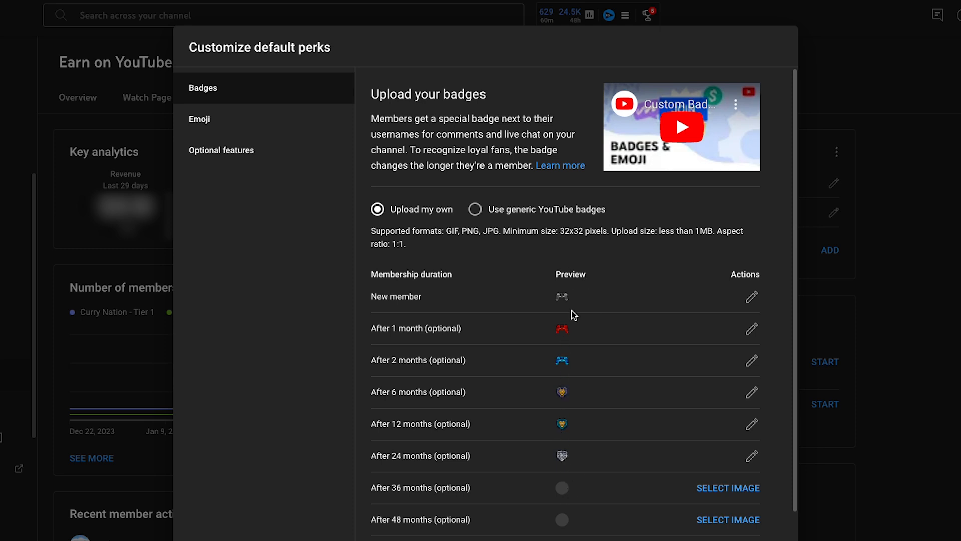
mouse_move(573, 314)
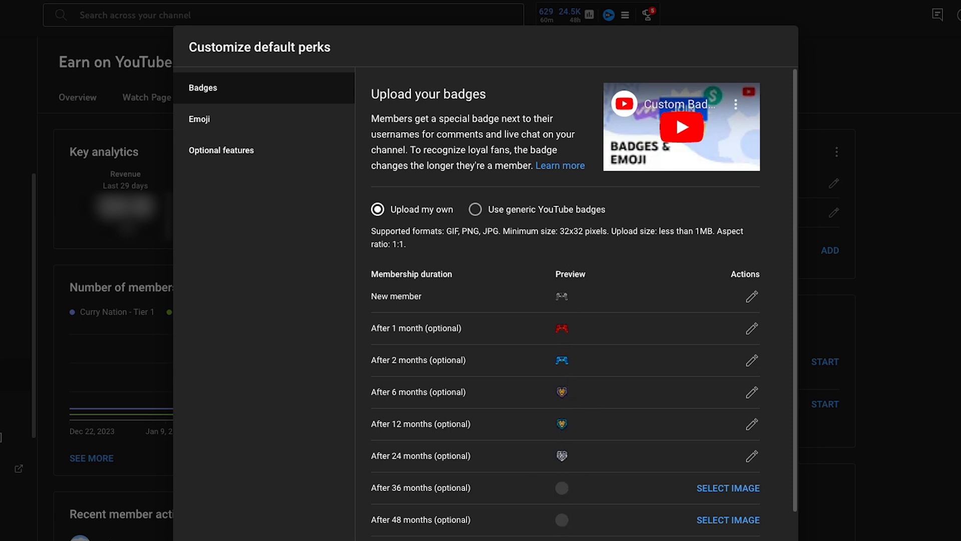